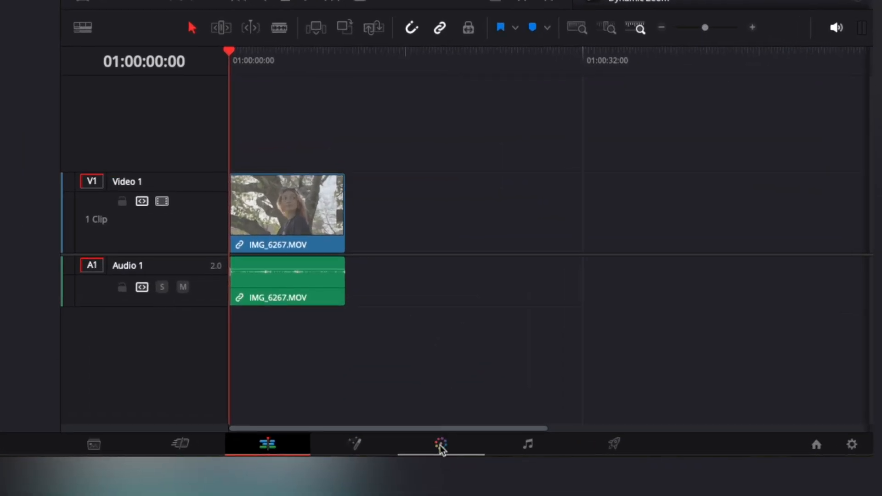
Switch to the Color page for the IMG_6267 clip and check Project Settings.
left_click(440, 444)
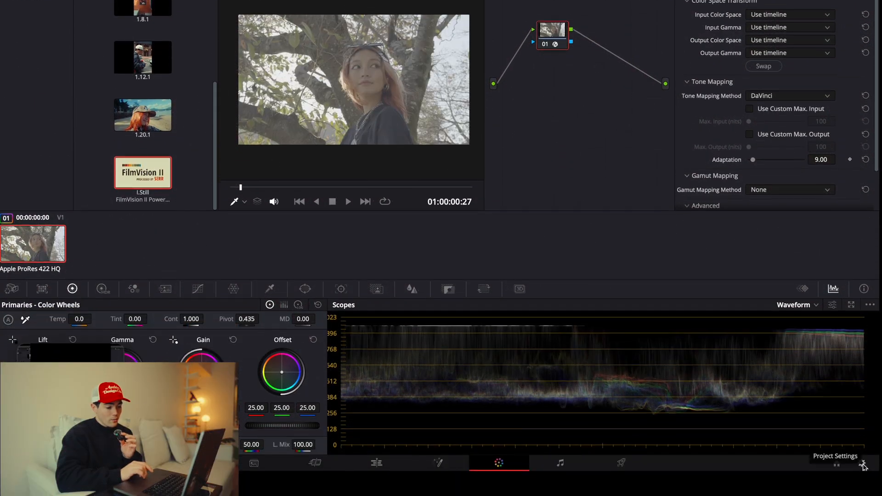
left_click(865, 466)
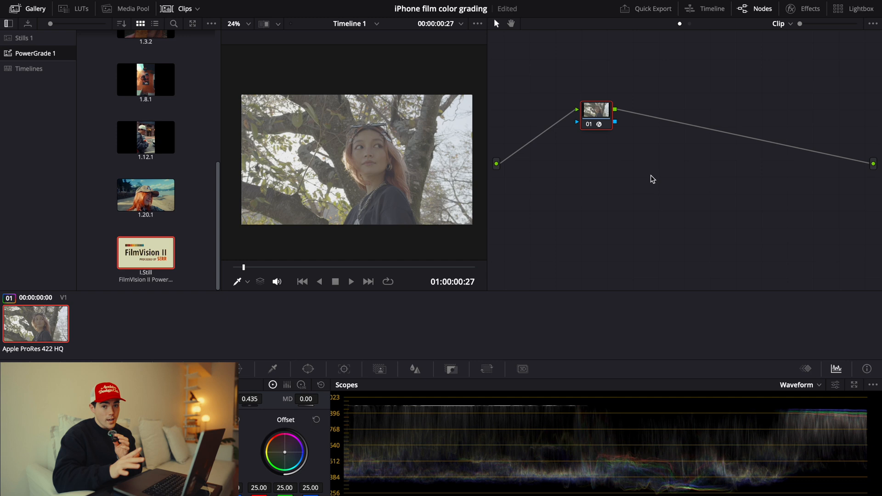
Set the Color Space Transform input to Rec.2020 and choose the log input gamma.
left_click(810, 9)
type("co")
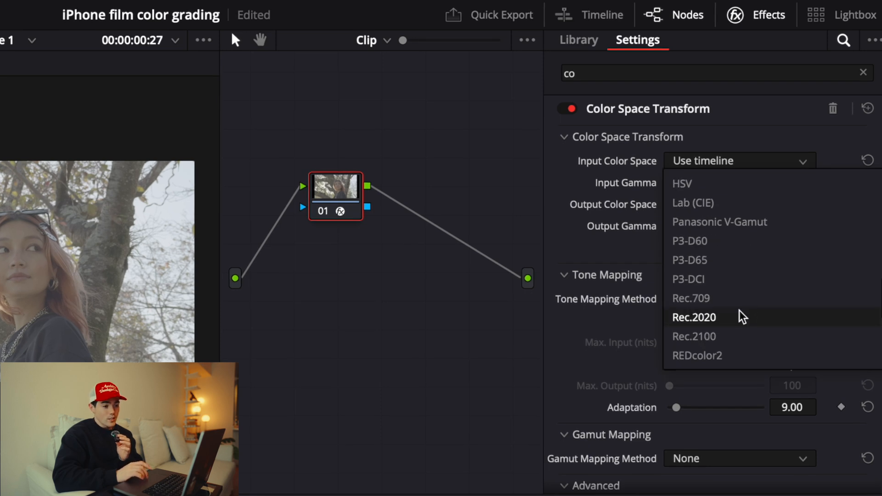
left_click(693, 317)
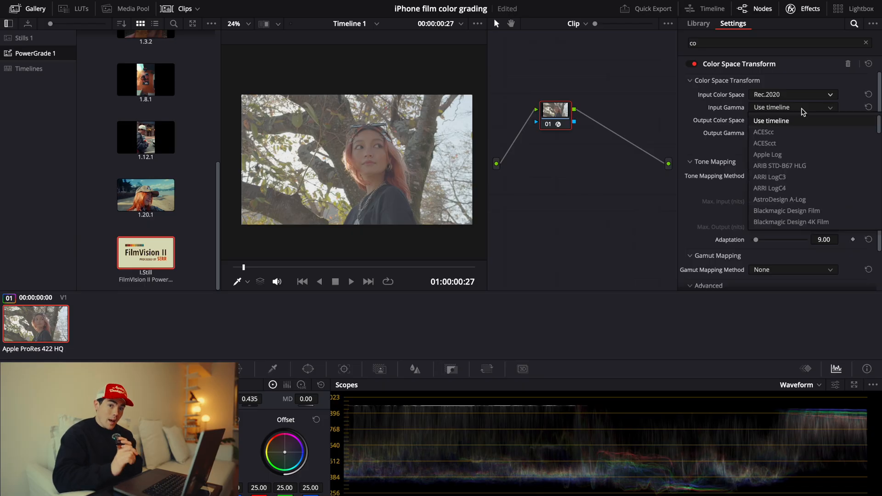
left_click(767, 155)
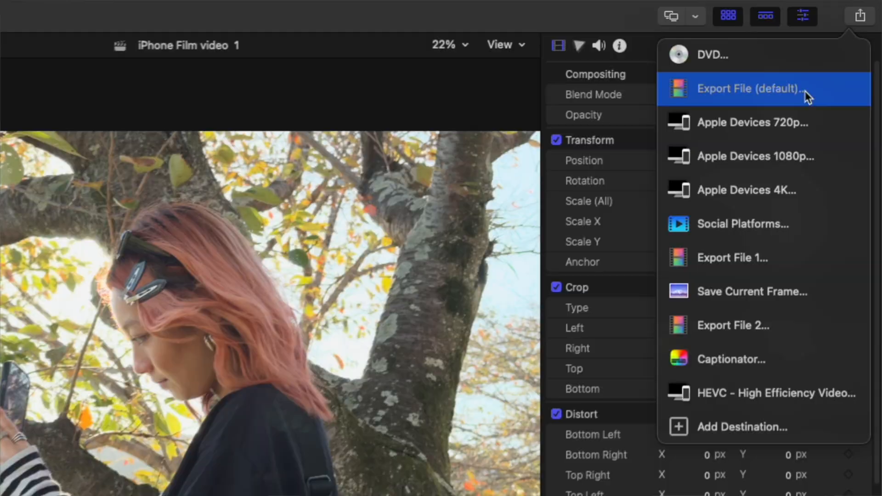
Choose Share > Export File (default) for the iPhone Film project.
left_click(746, 88)
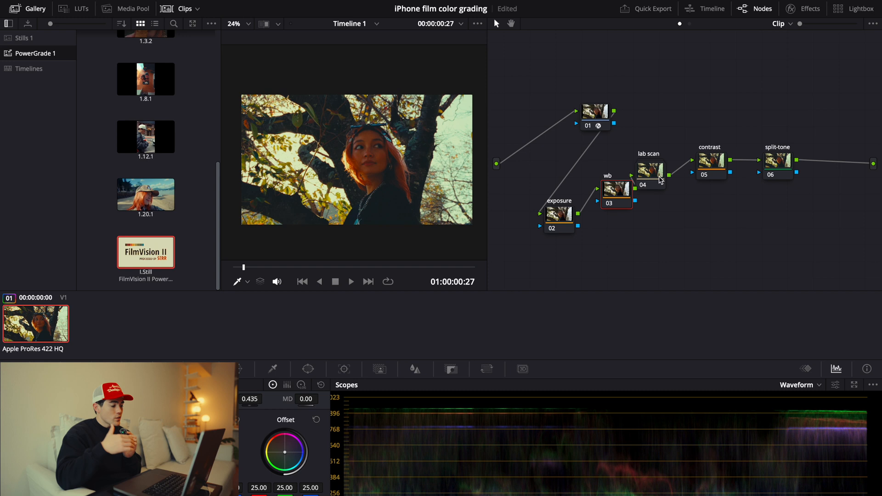
Expand the lab scan compound node to view its FilmVision II halation, LUT, grain and dust nodes.
right_click(650, 171)
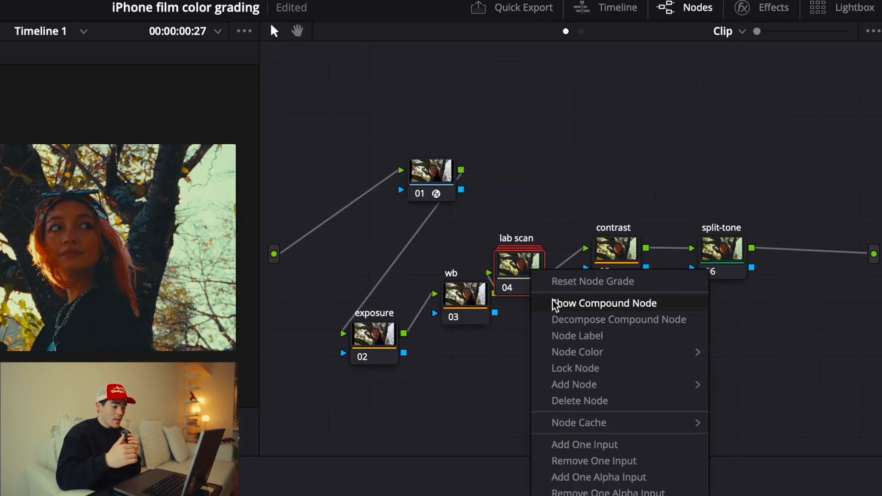
left_click(604, 303)
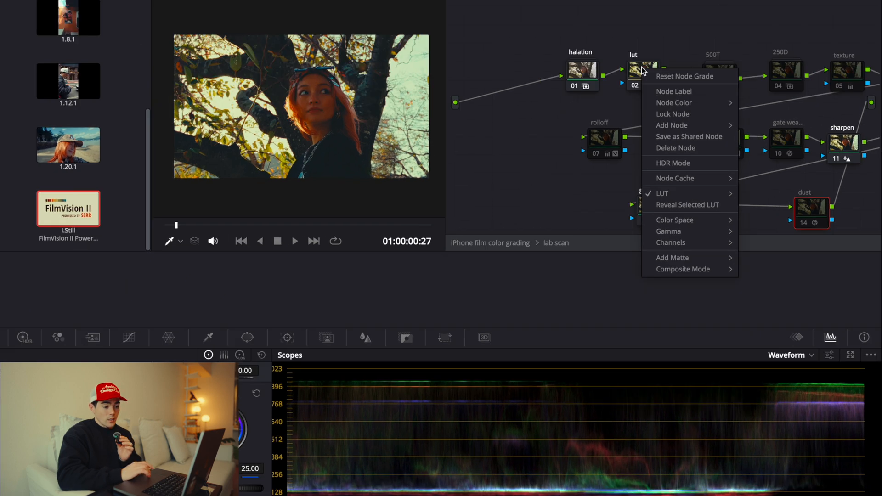
left_click(662, 193)
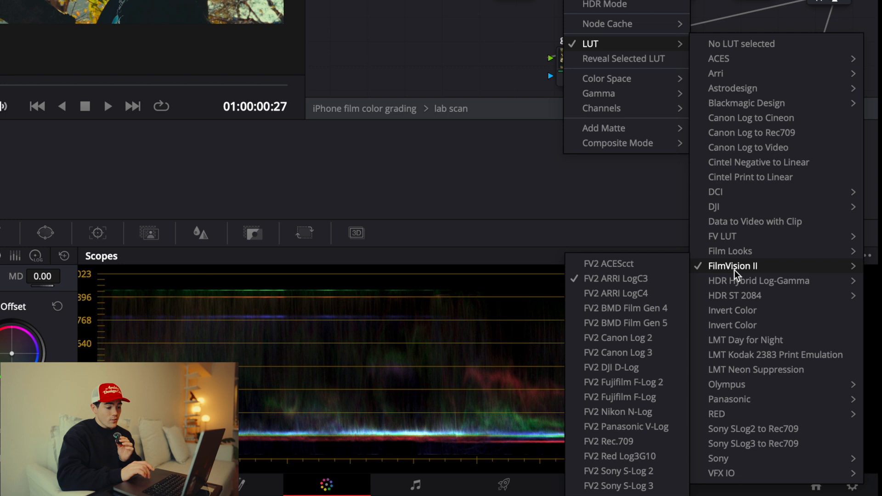
mouse_move(625, 426)
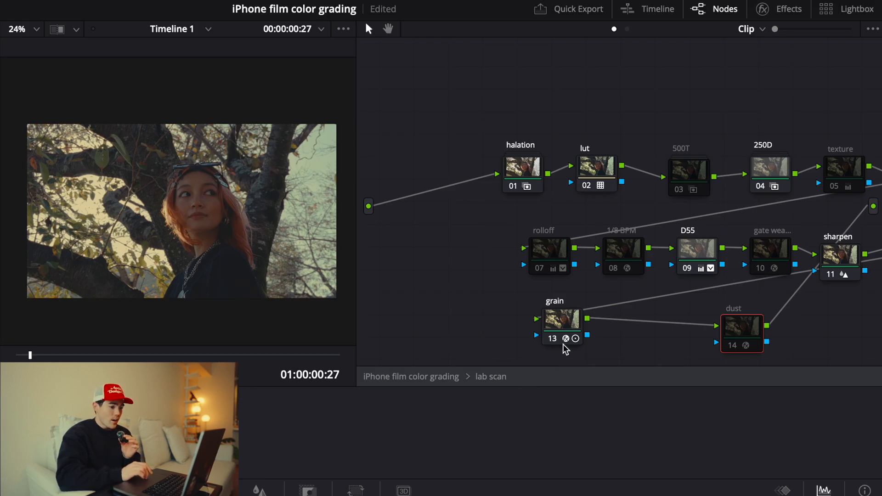
Open the grain node's Film Grain settings to review the 16mm and 35mm presets.
left_click(562, 326)
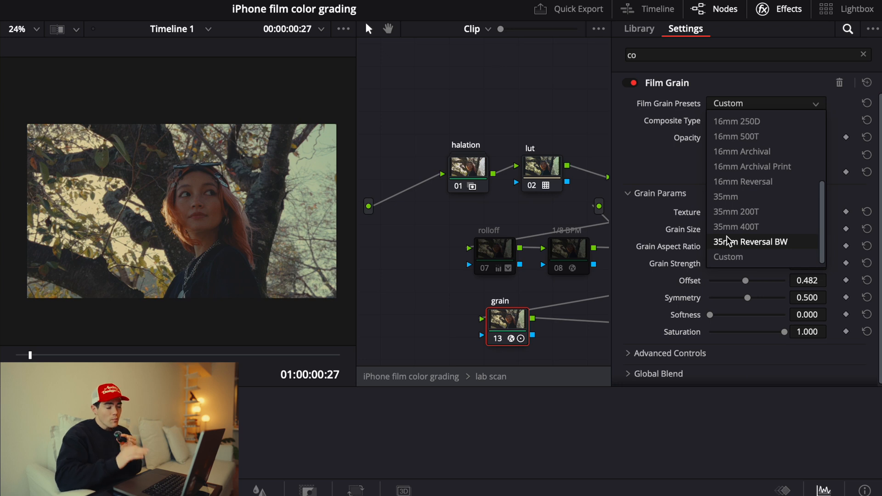
mouse_move(737, 211)
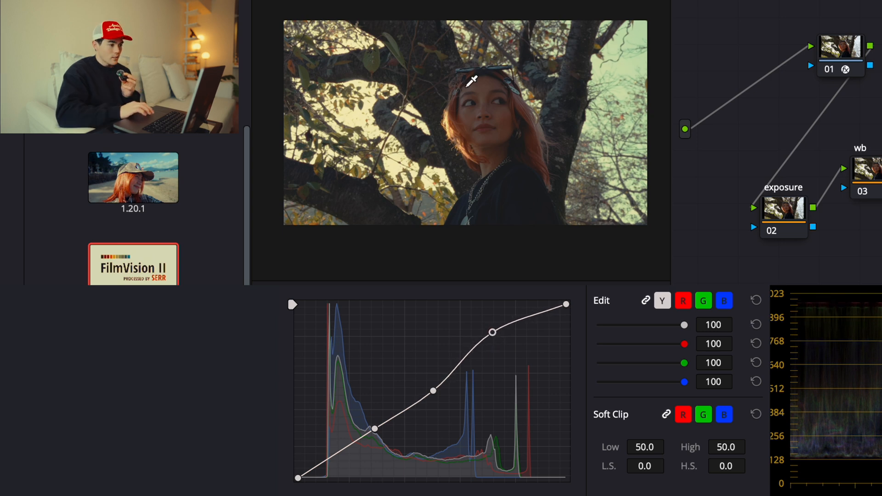
mouse_move(386, 197)
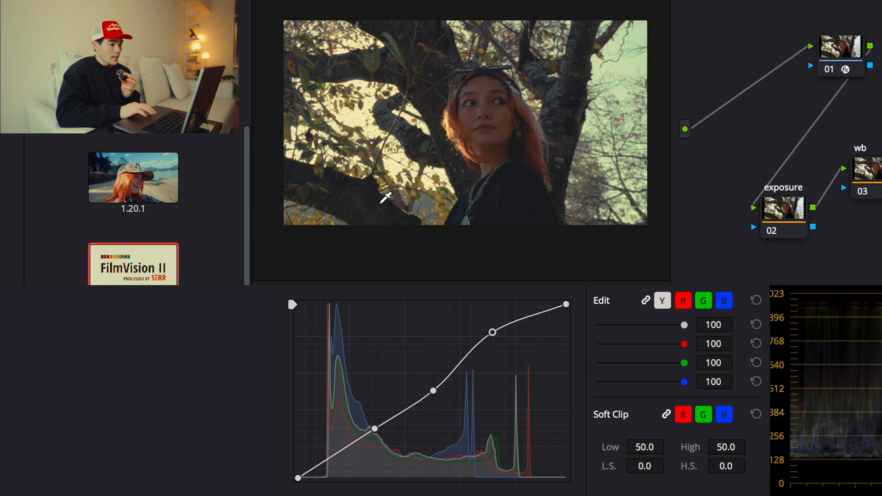
mouse_move(415, 153)
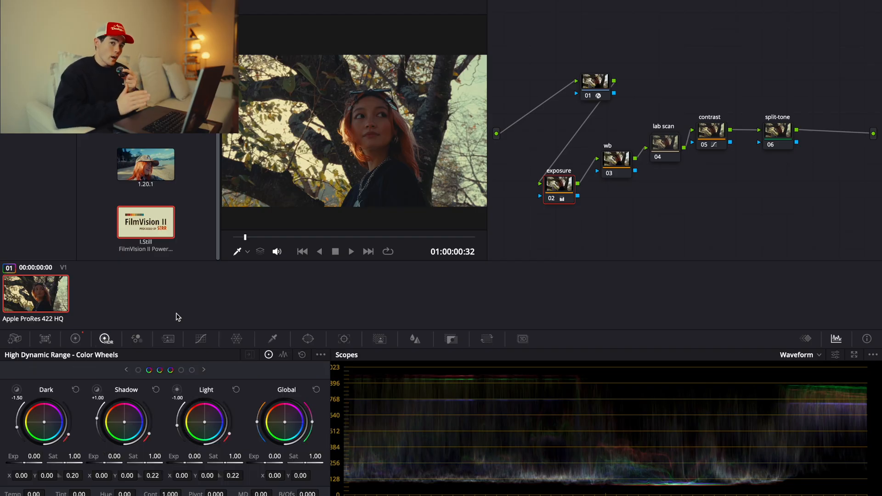
Add a split-tone node after contrast with HDR wheel adjustments to shadows and highlights.
left_click(616, 161)
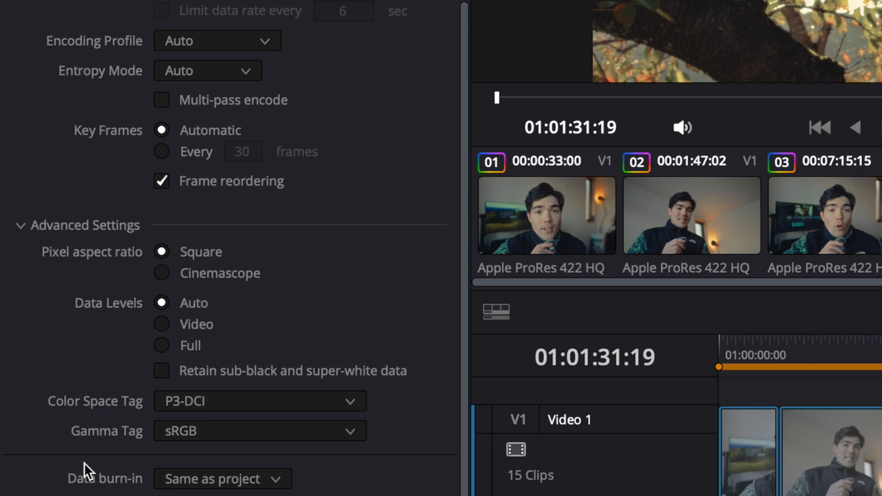
Scroll the render settings to Advanced Settings for the P3-DCI and sRGB tags.
scroll("down", 3)
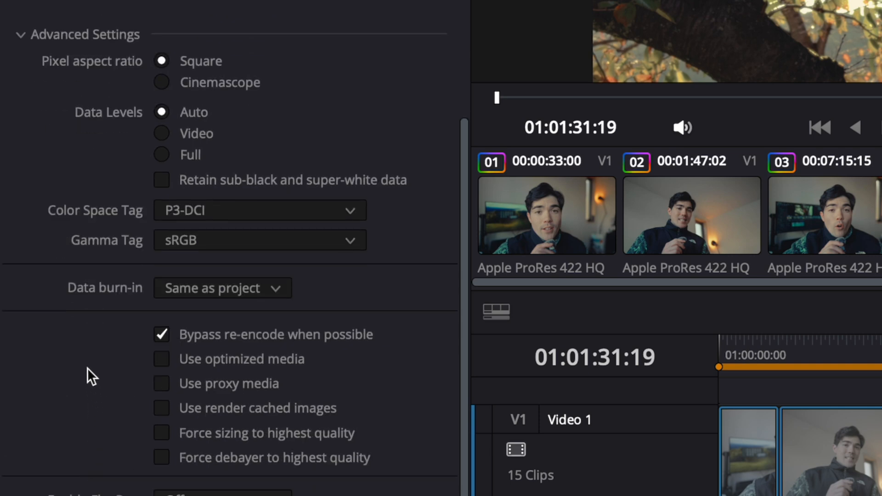